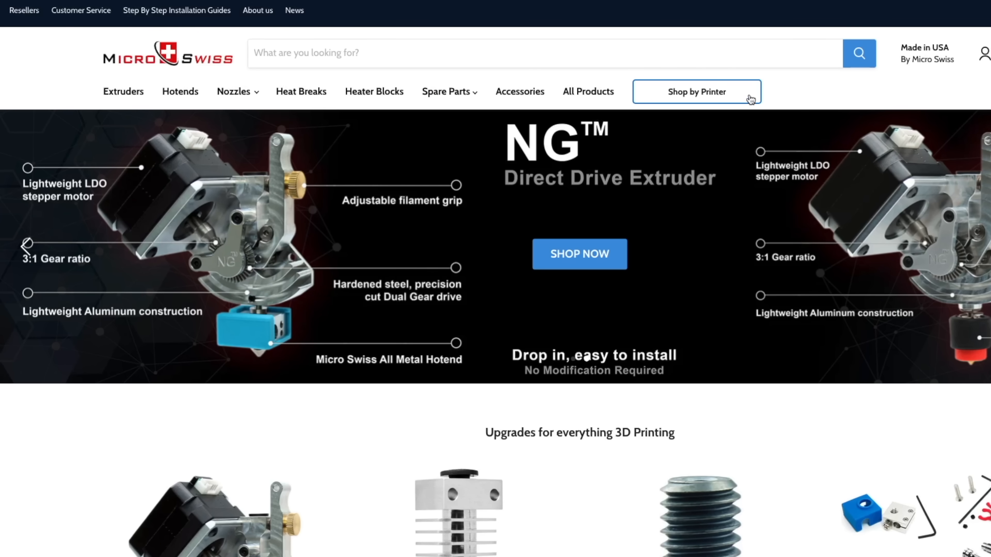
- Browse the Micro Swiss shop-by-printer finder listing brands from Afinia to Zortrax
{"action": "left_click", "coordinate": [697, 92]}
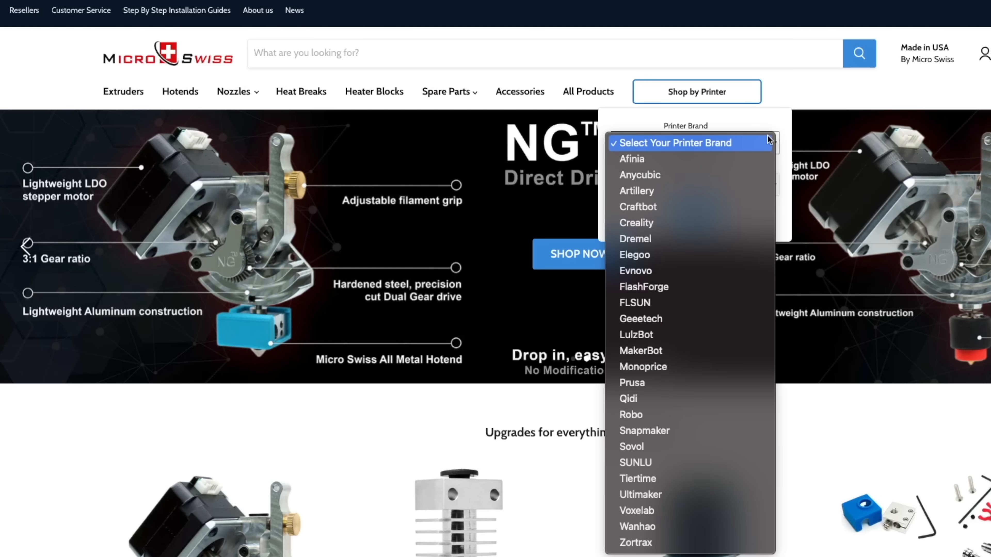
{"action": "mouse_move", "coordinate": [646, 239]}
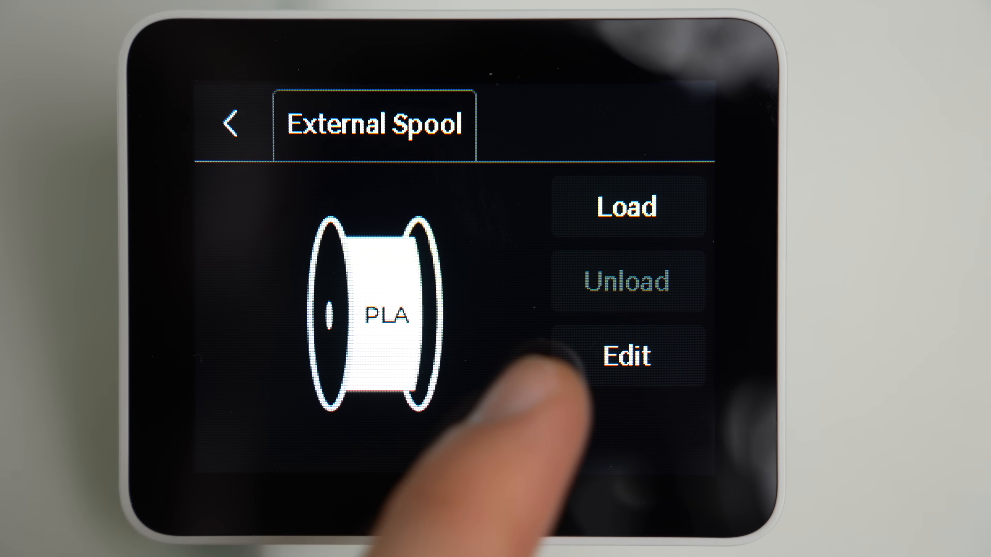
- Edit the external spool's PLA filament settings on the A1 touchscreen
{"action": "left_click", "coordinate": [626, 358]}
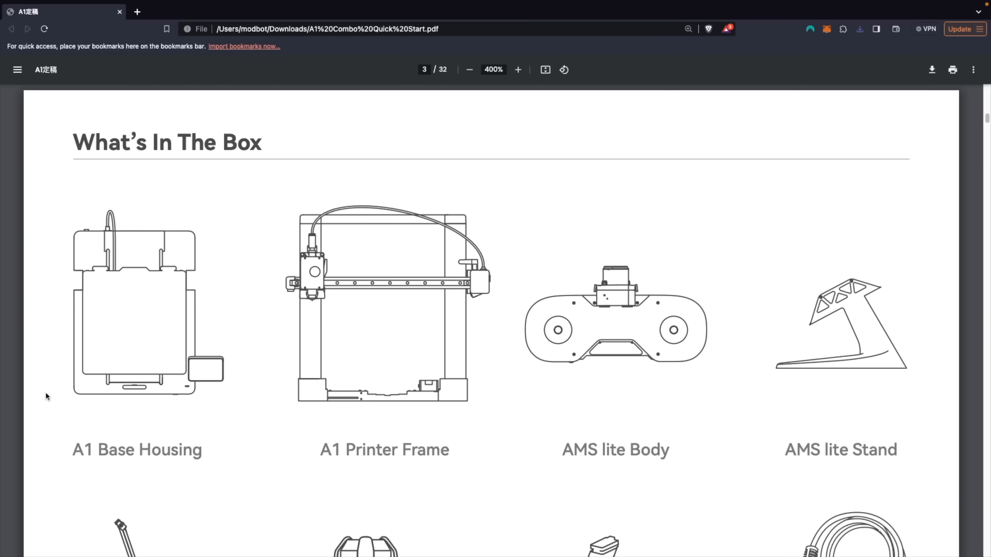
{"action": "mouse_move", "coordinate": [418, 222]}
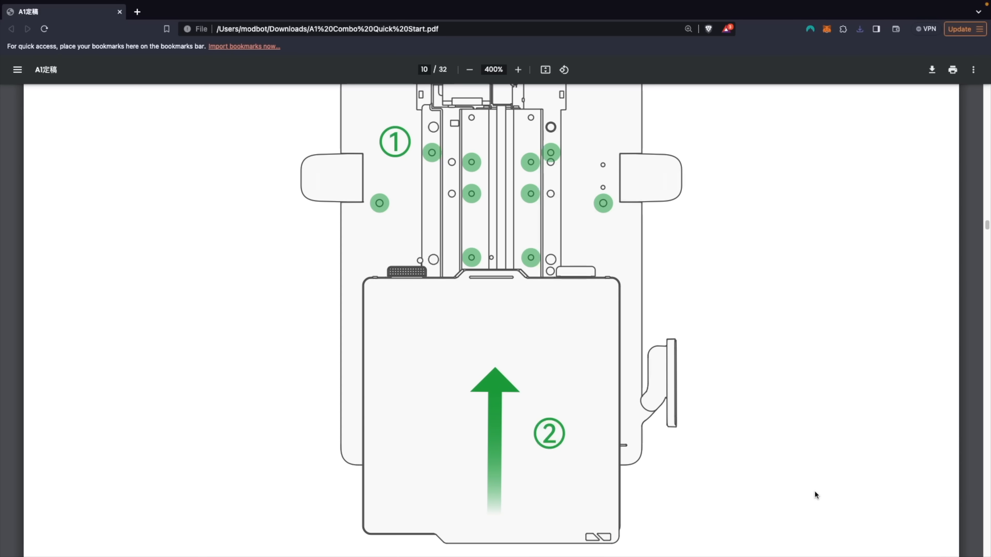
- Scroll the Quick Start PDF down to the page 10 assembly diagram
{"action": "scroll", "scroll_direction": "down", "scroll_amount": 3}
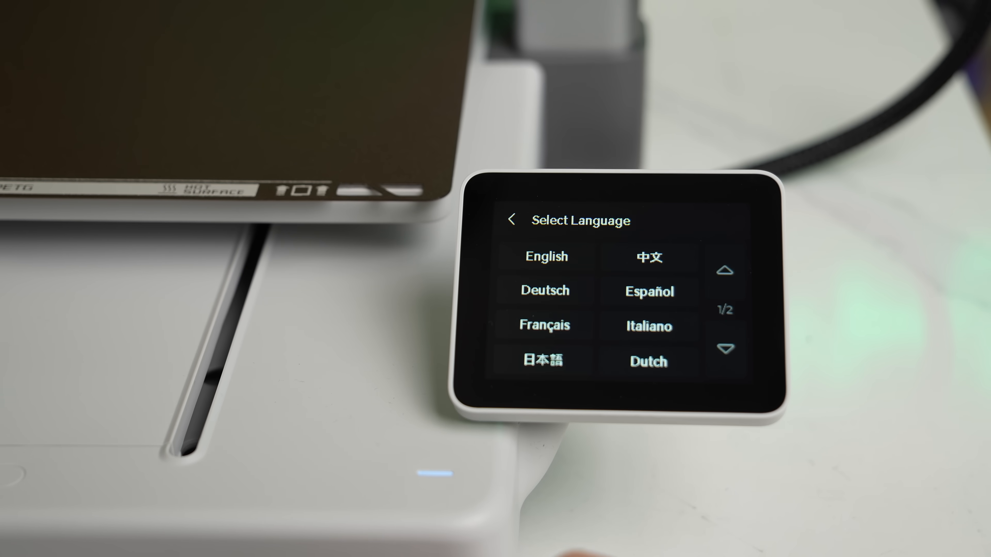
- Choose English as the A1's language, then slice the AMS Lite mount parts plate
{"action": "left_click", "coordinate": [546, 258]}
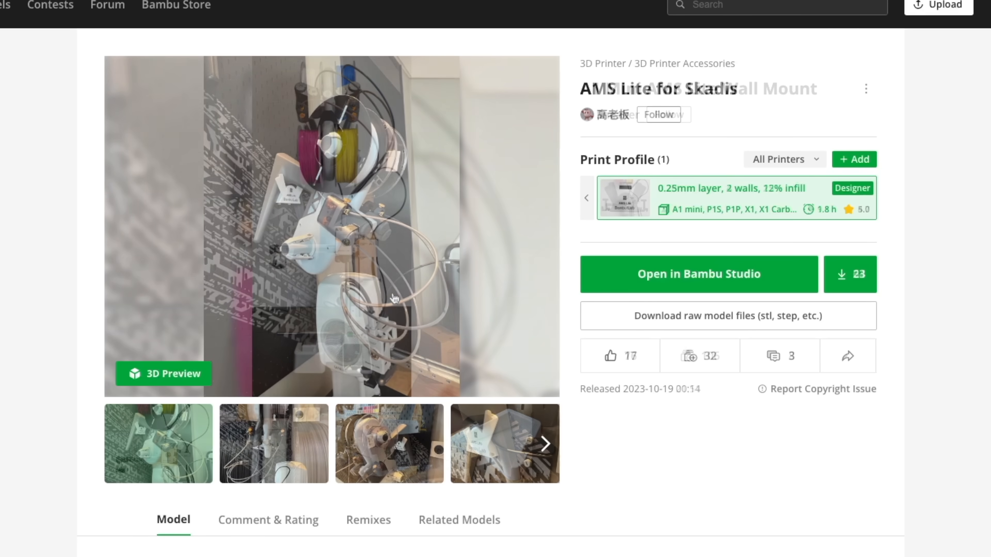
{"action": "left_click", "coordinate": [698, 274]}
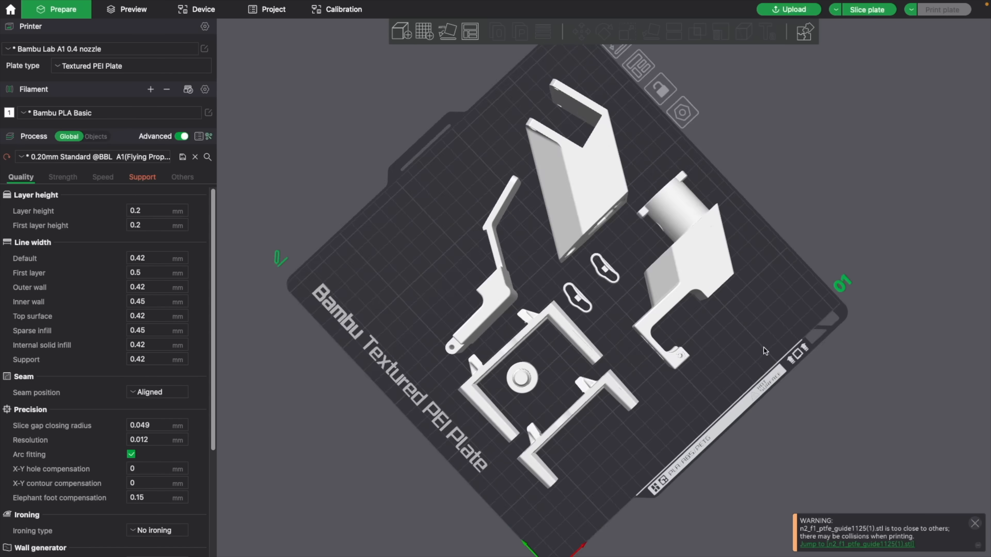
- Review the sliced mount parts at an angle: 6h26m print using 196.08 g of filament
{"action": "left_click_drag", "start_coordinate": [765, 351], "coordinate": [749, 304]}
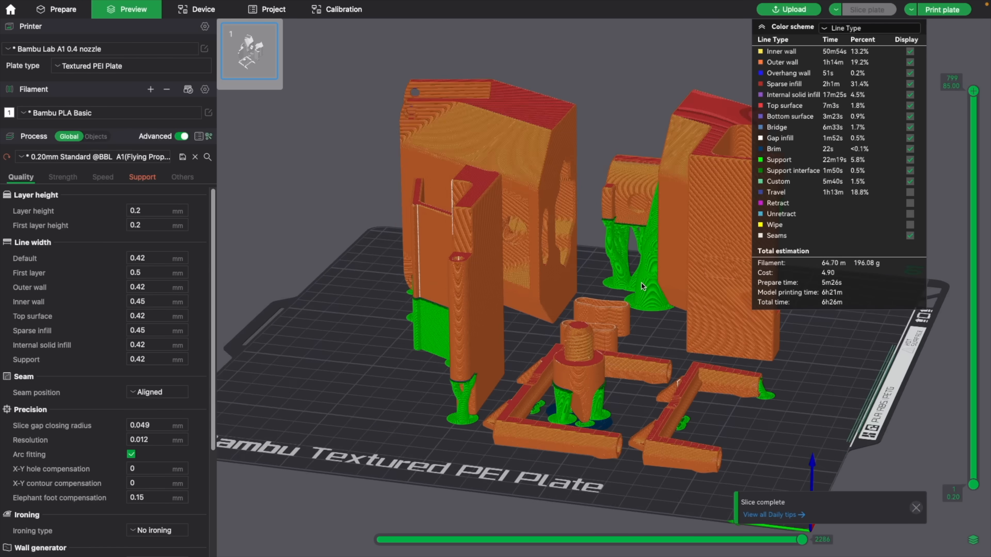
{"action": "left_click", "coordinate": [59, 9]}
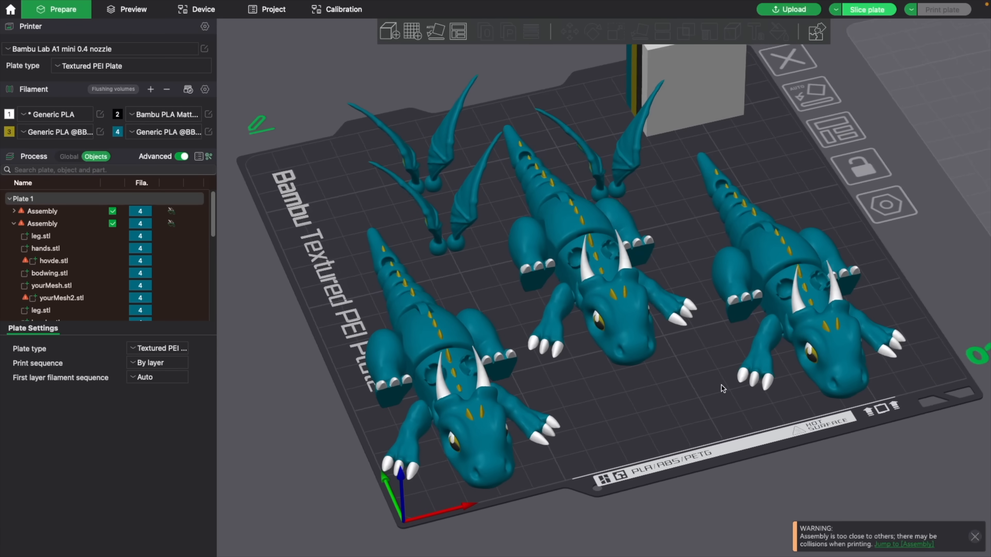
- Accept the flushing volumes and slice the four-colour Hueforge landscape (5h17m, 32.07 g)
{"action": "left_click", "coordinate": [113, 89]}
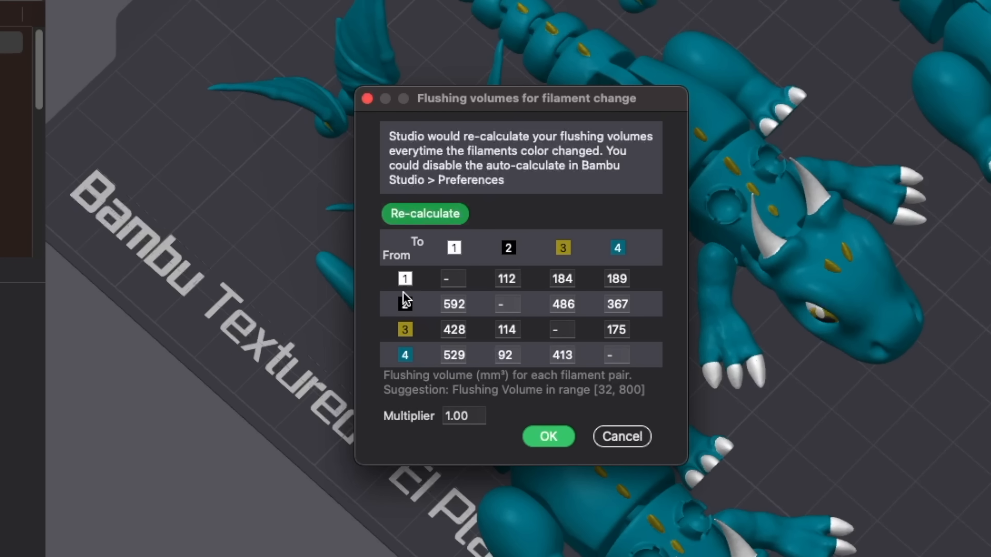
{"action": "left_click", "coordinate": [548, 437]}
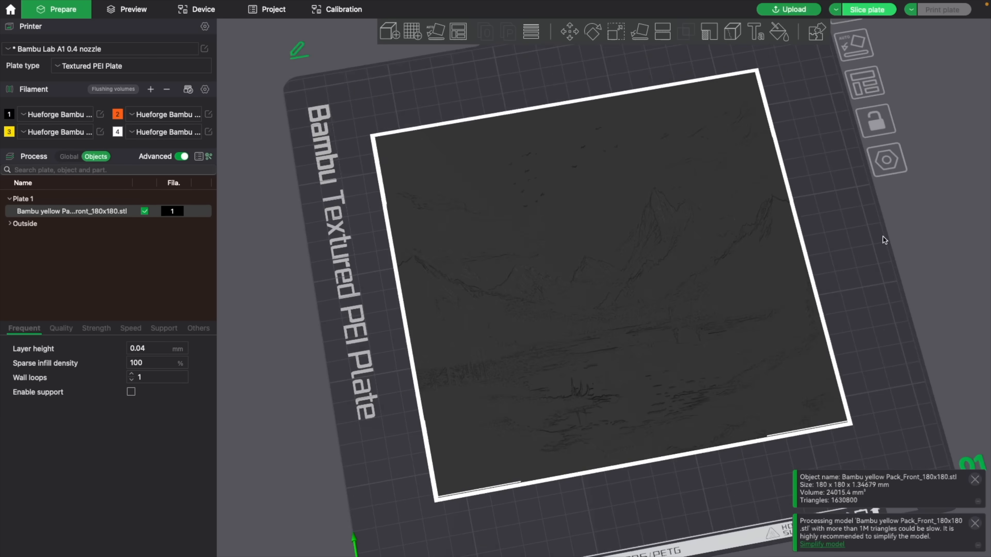
{"action": "left_click", "coordinate": [132, 10]}
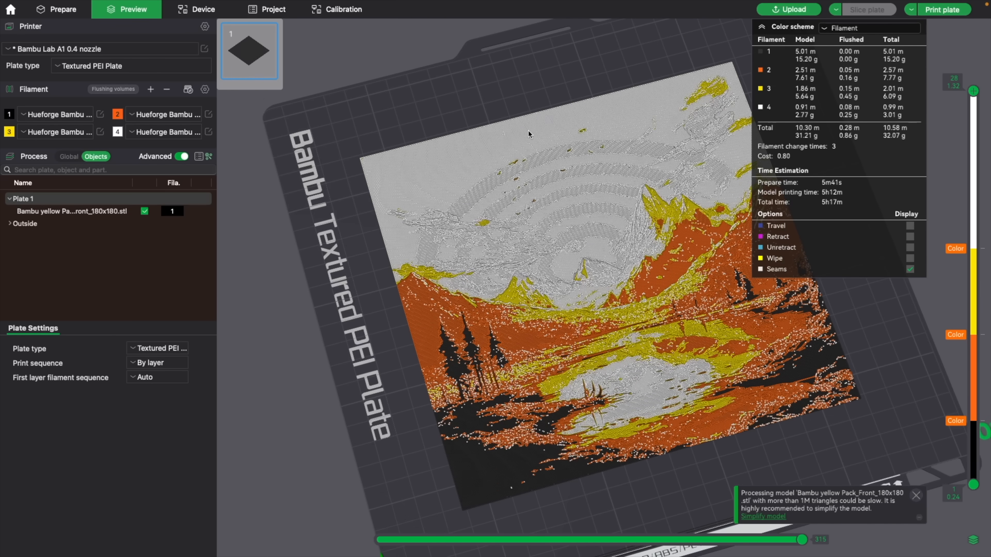